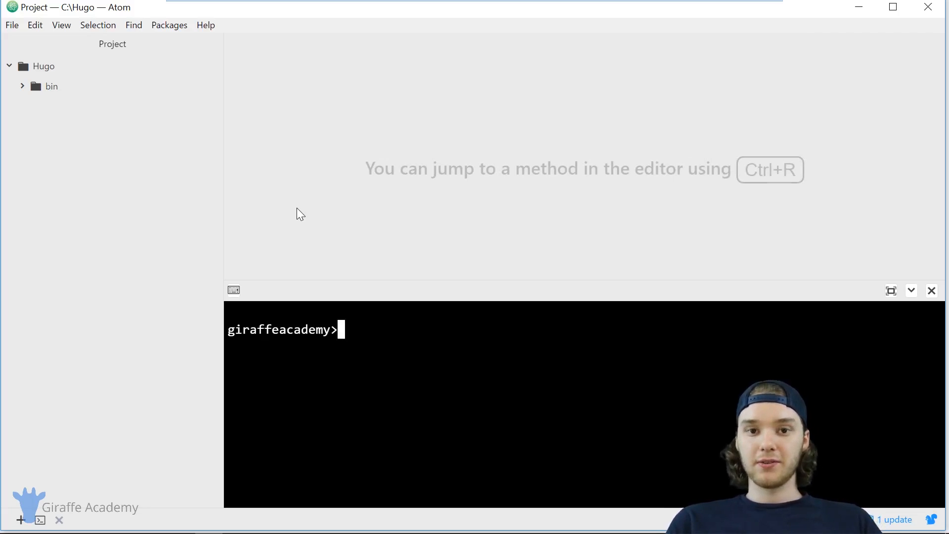
mouse_move(369, 239)
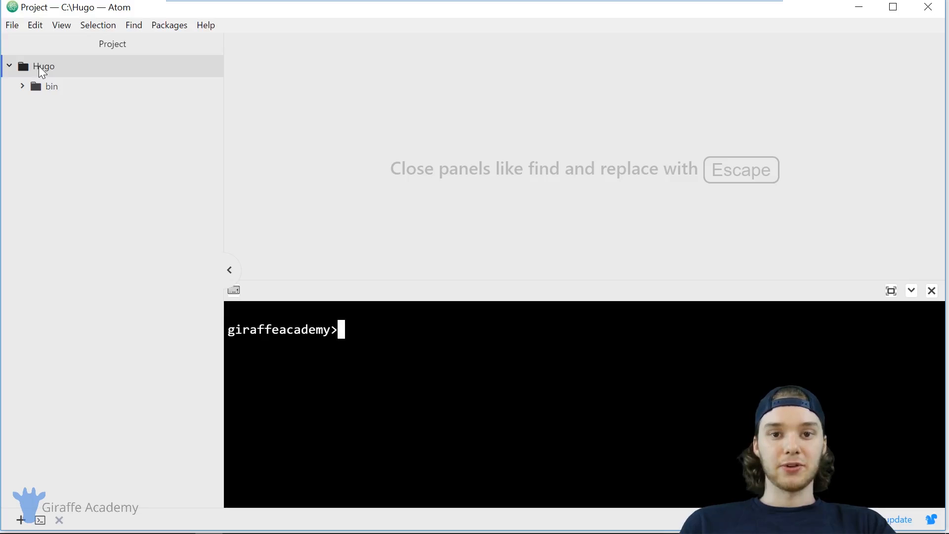
mouse_move(100, 103)
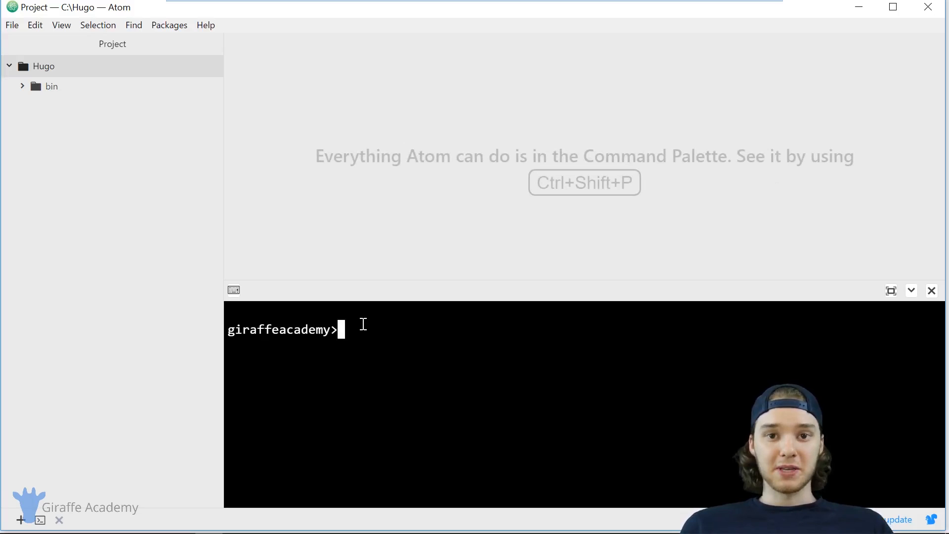
mouse_move(357, 325)
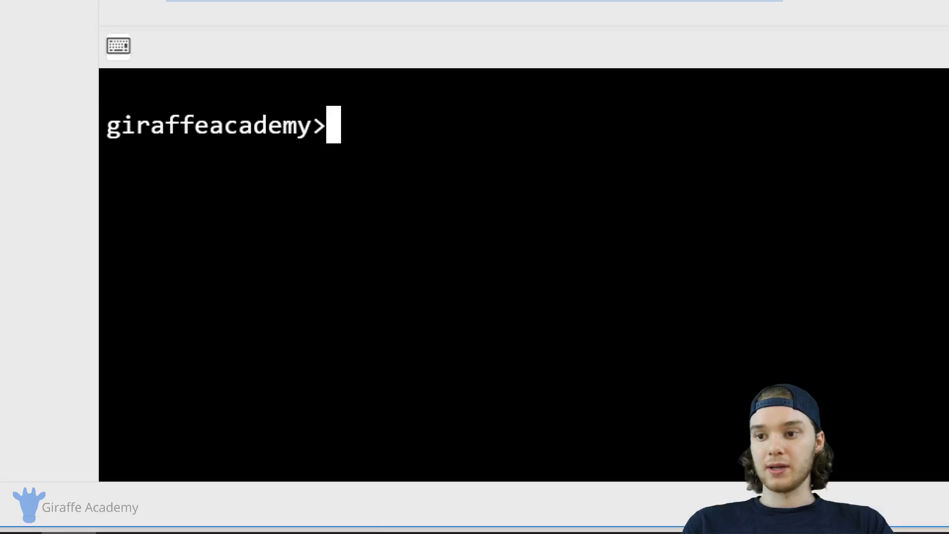
Step: Run 'hugo new site first_site' in the terminal to create the site under Hugo
type("hu")
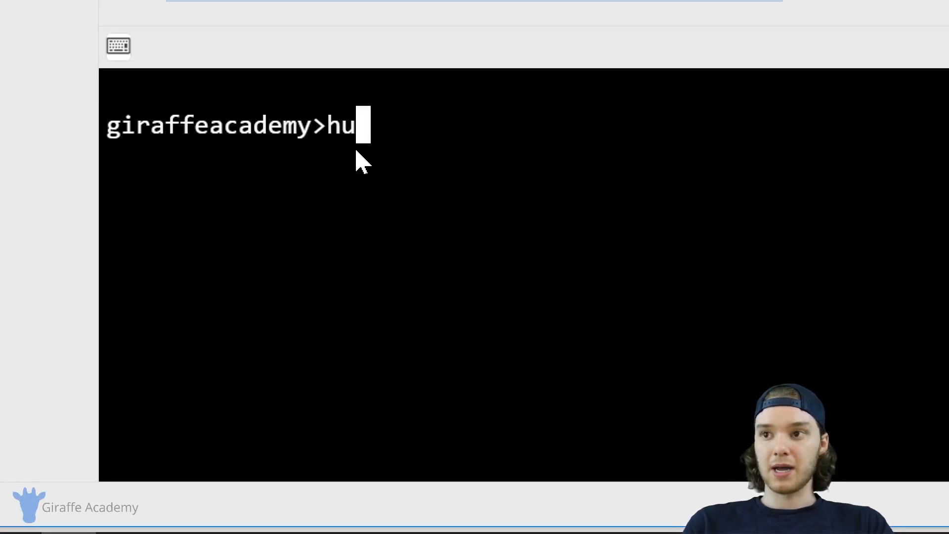
type("go")
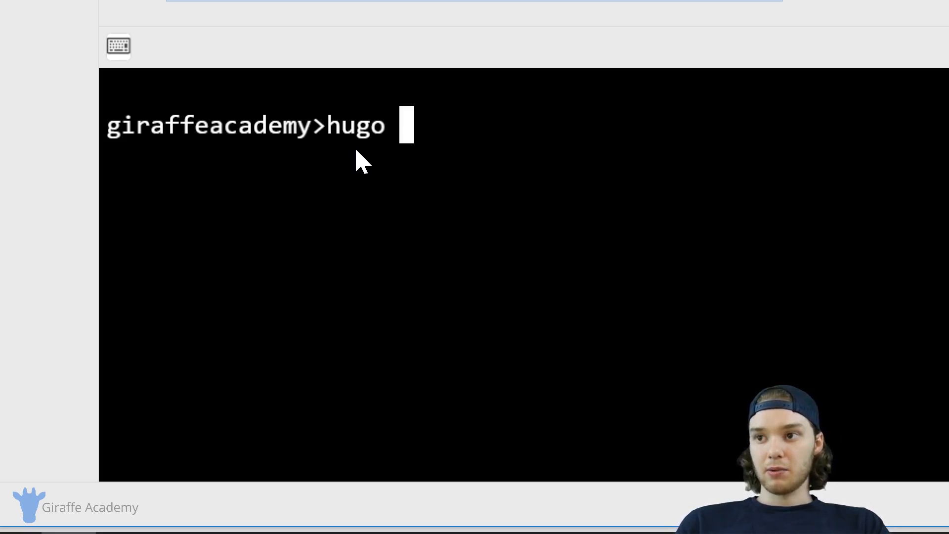
type("new site")
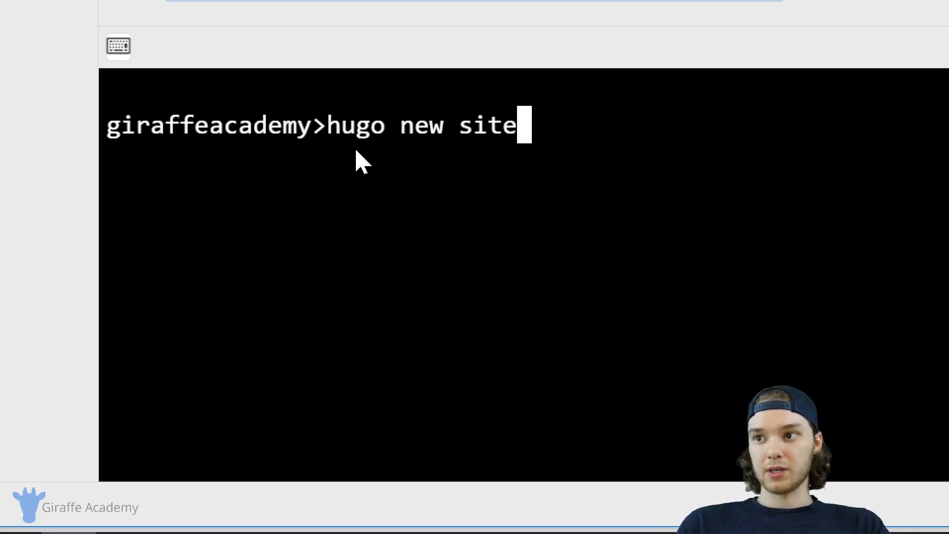
double_click(405, 125)
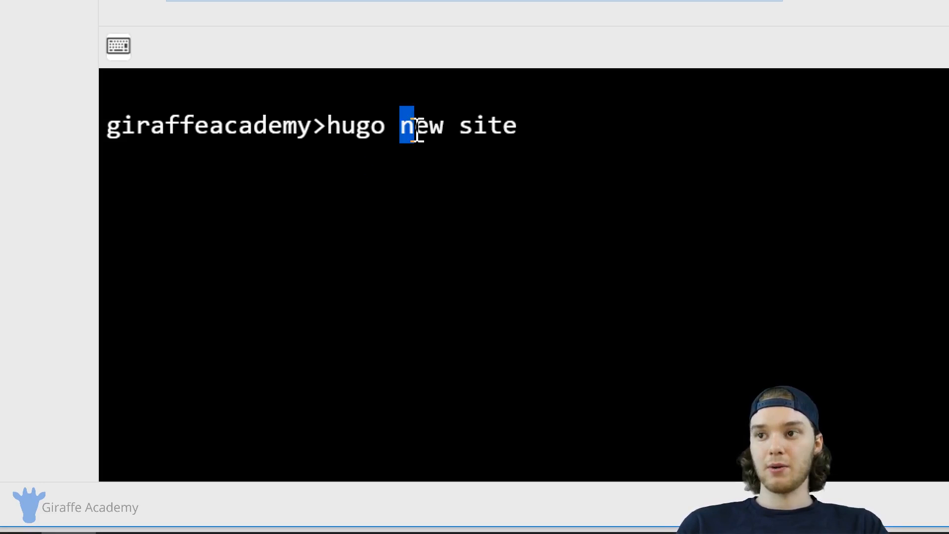
left_click_drag(399, 126, 521, 125)
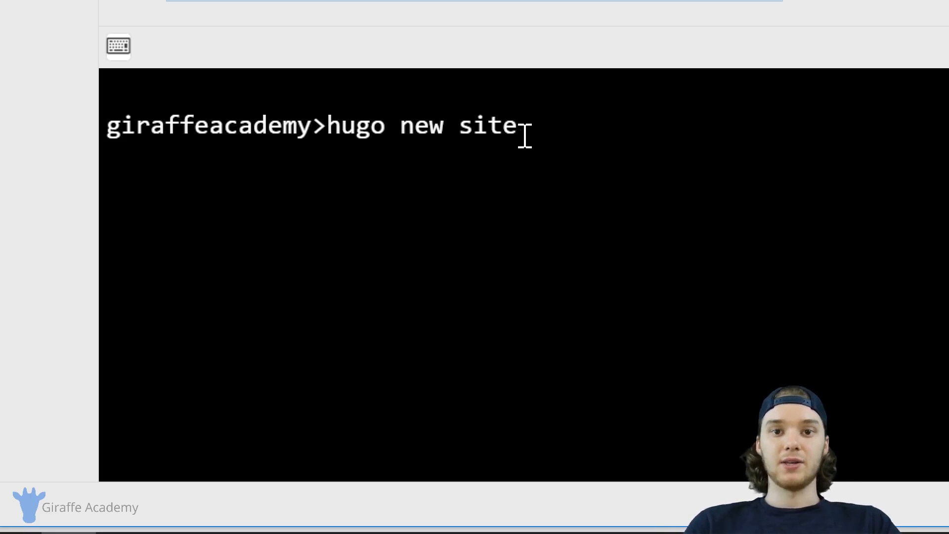
mouse_move(439, 182)
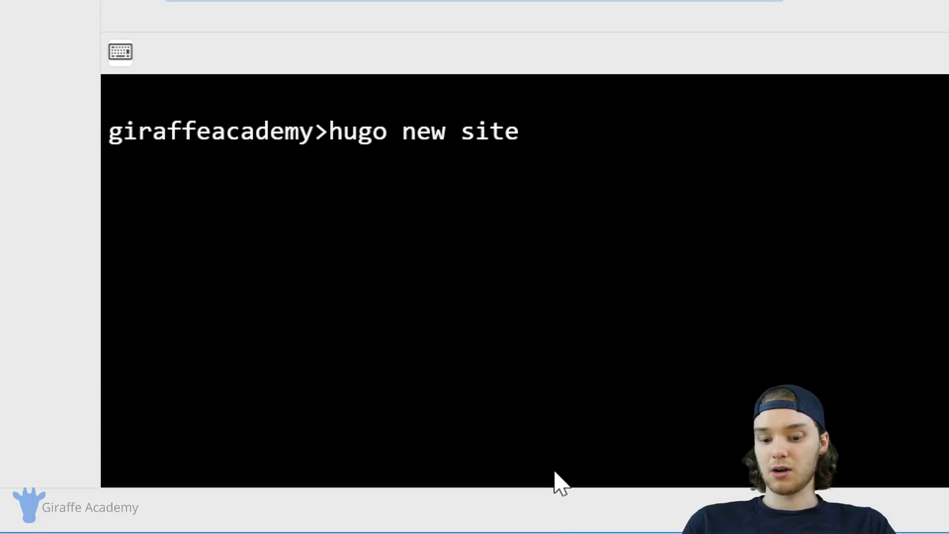
type("first_site")
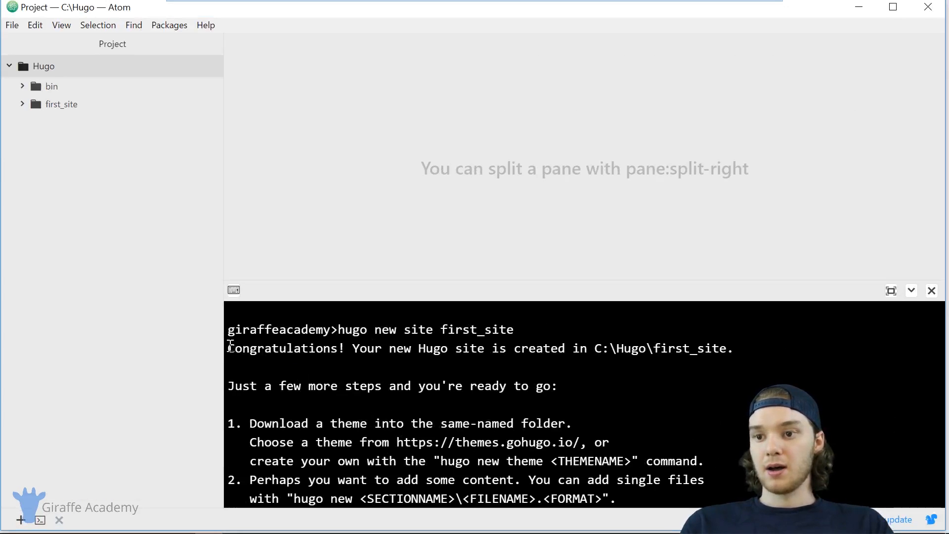
left_click_drag(229, 348, 729, 348)
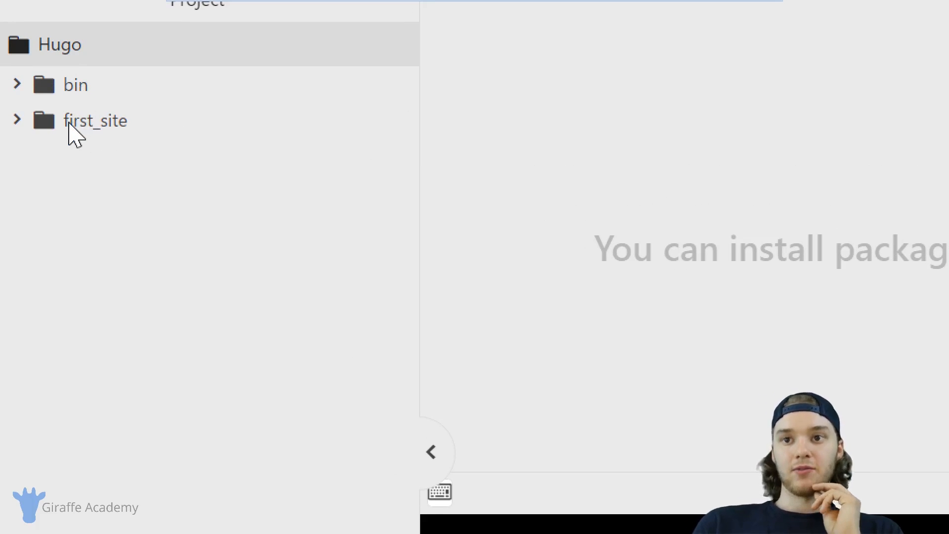
Step: Expand first_site to show archetypes, content, data, layouts, static, themes and config.toml
left_click(95, 120)
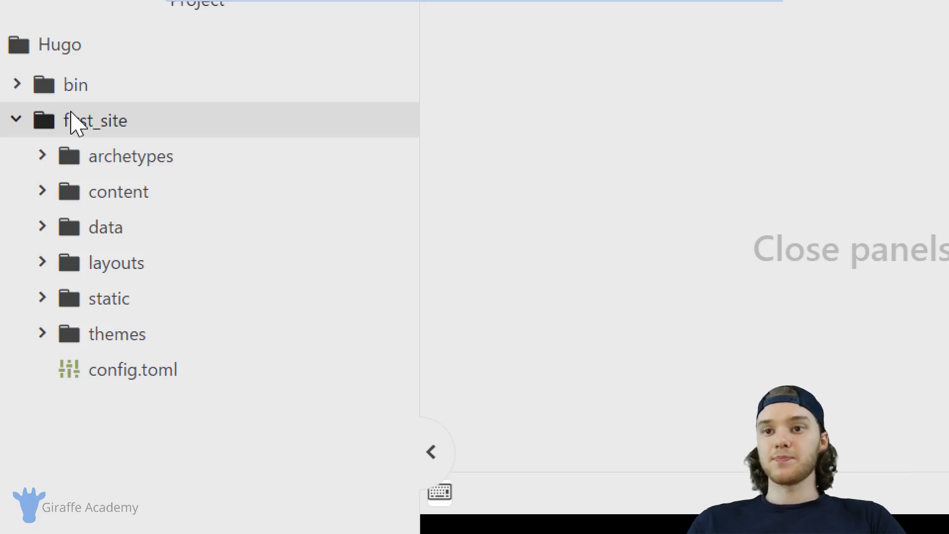
mouse_move(149, 160)
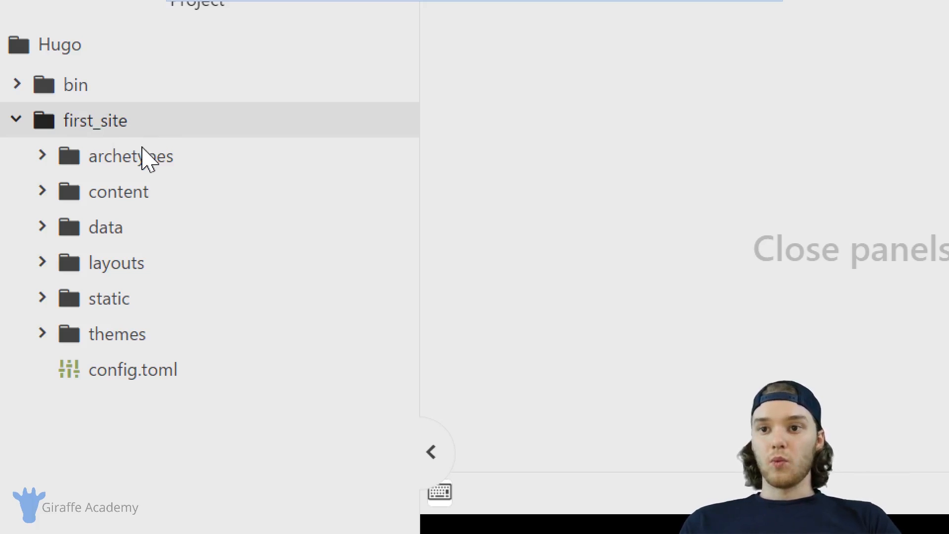
mouse_move(124, 338)
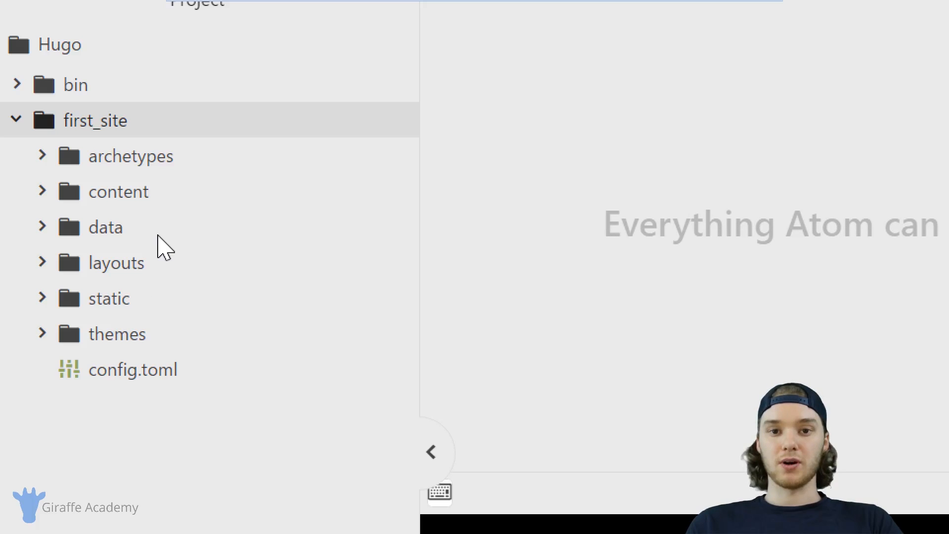
mouse_move(162, 199)
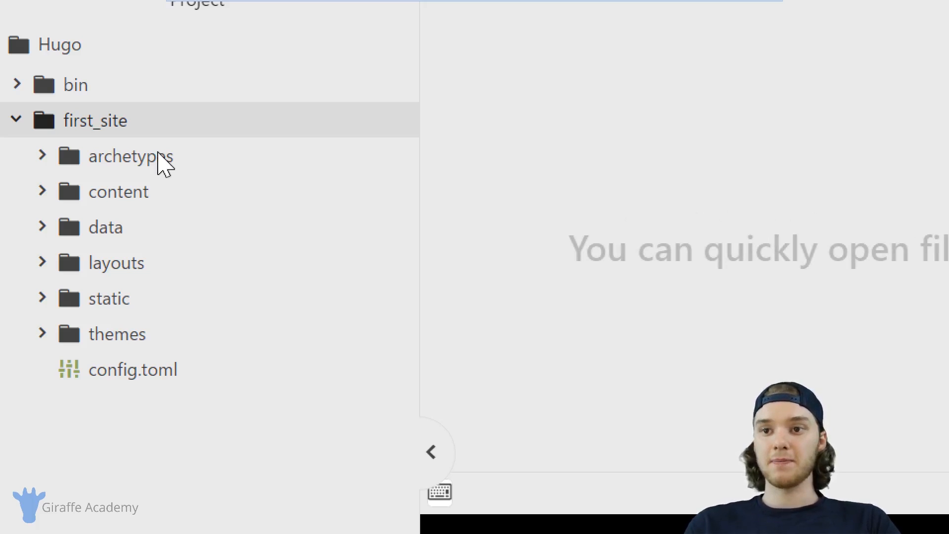
mouse_move(131, 156)
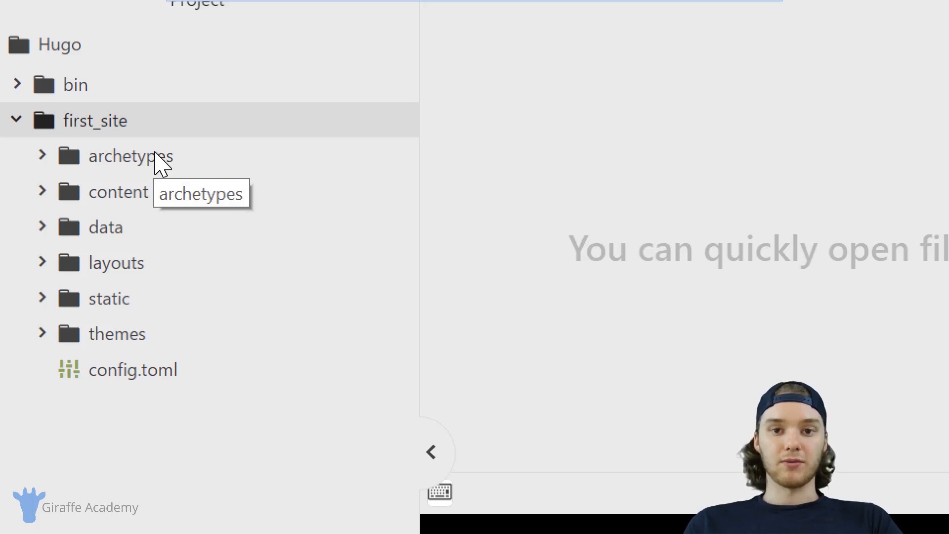
mouse_move(80, 174)
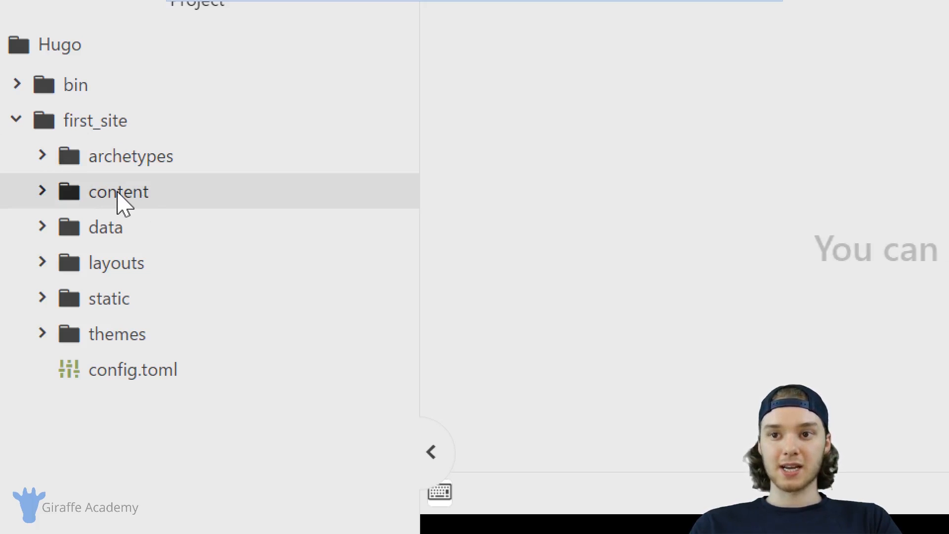
mouse_move(162, 219)
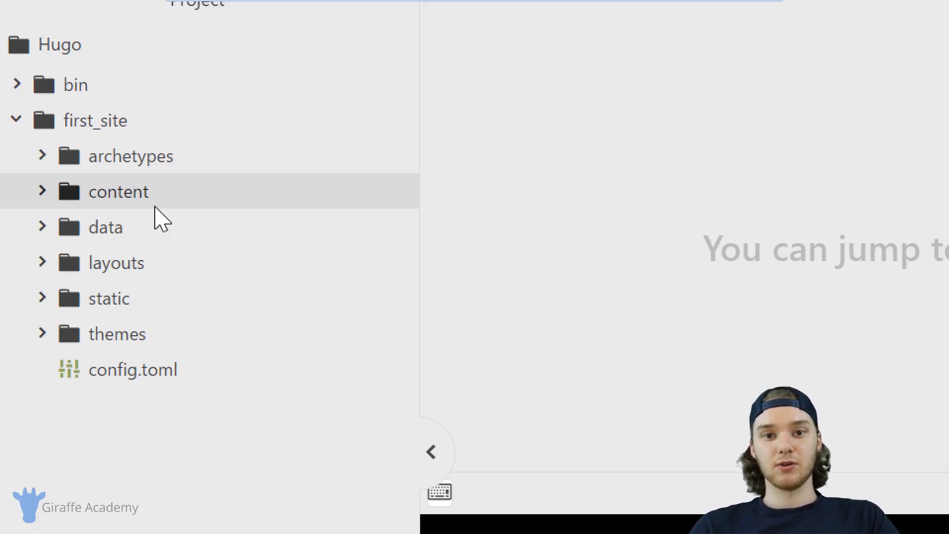
mouse_move(148, 200)
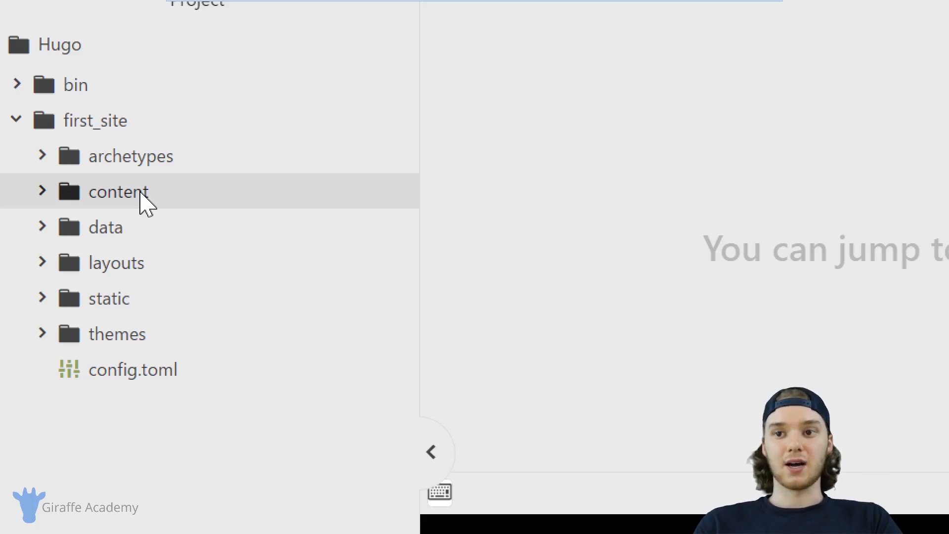
mouse_move(118, 192)
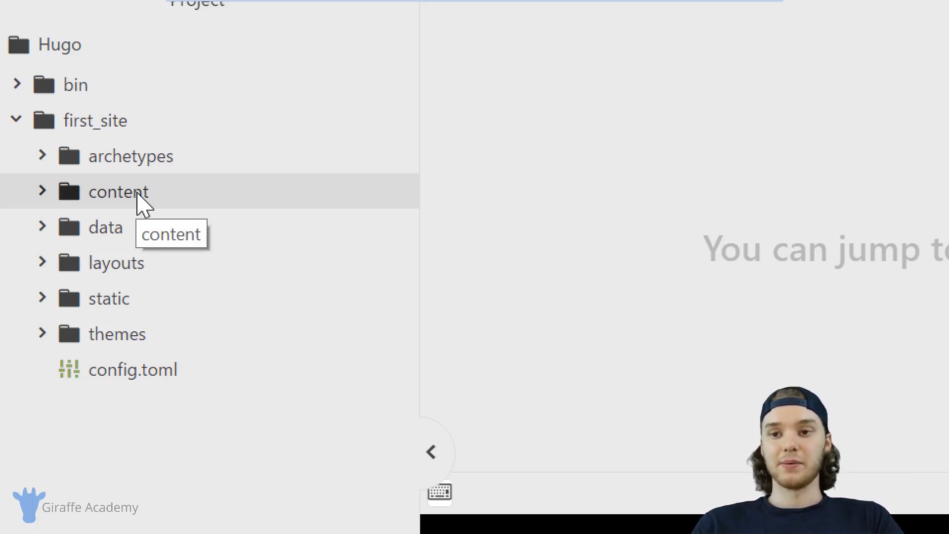
mouse_move(128, 240)
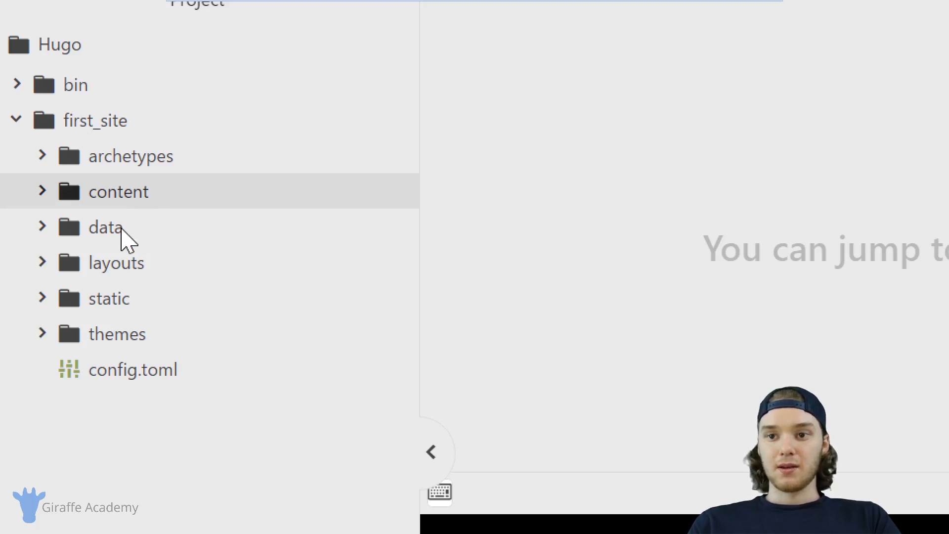
Step: Expand the empty data folder inside first_site
left_click(106, 227)
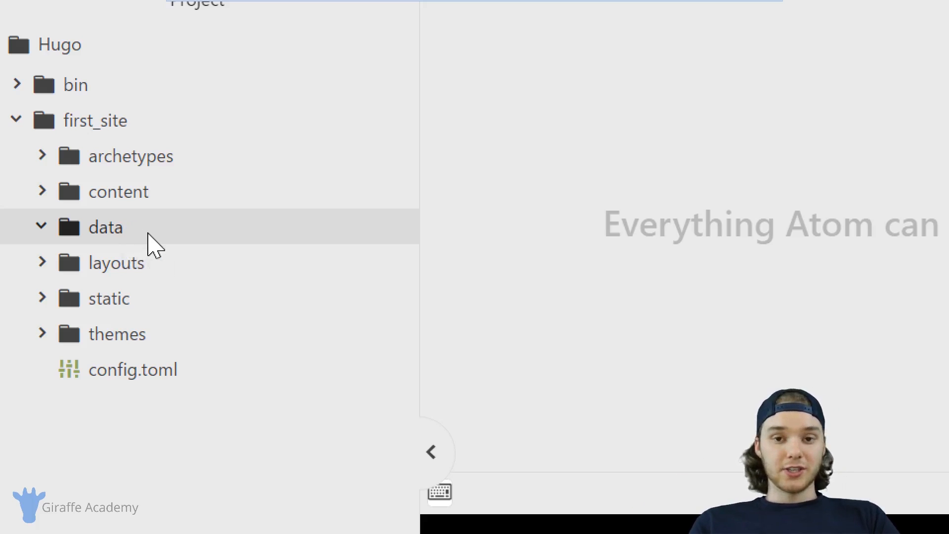
Step: Collapse the data folder so all first_site subfolders are closed
left_click(43, 227)
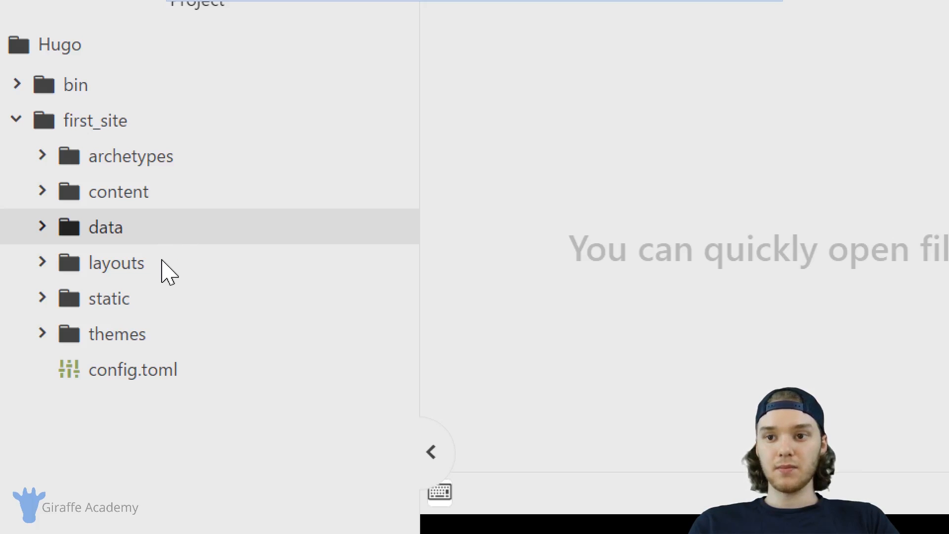
mouse_move(116, 263)
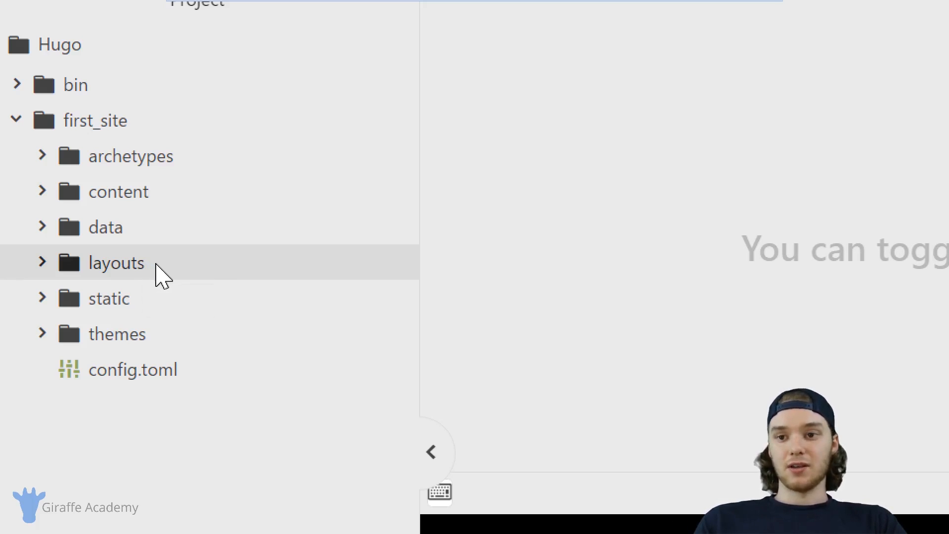
Step: Expand the static and themes folders, both showing no files
left_click(110, 297)
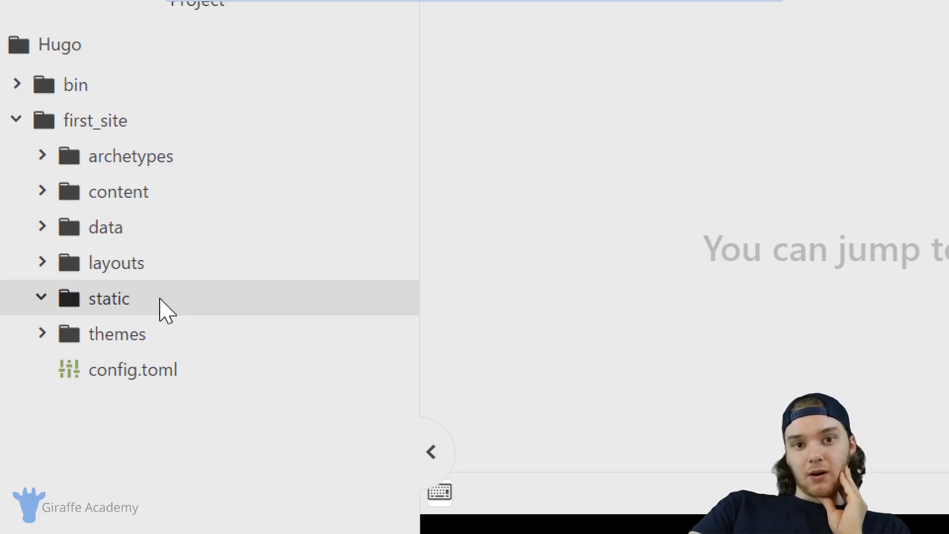
mouse_move(155, 334)
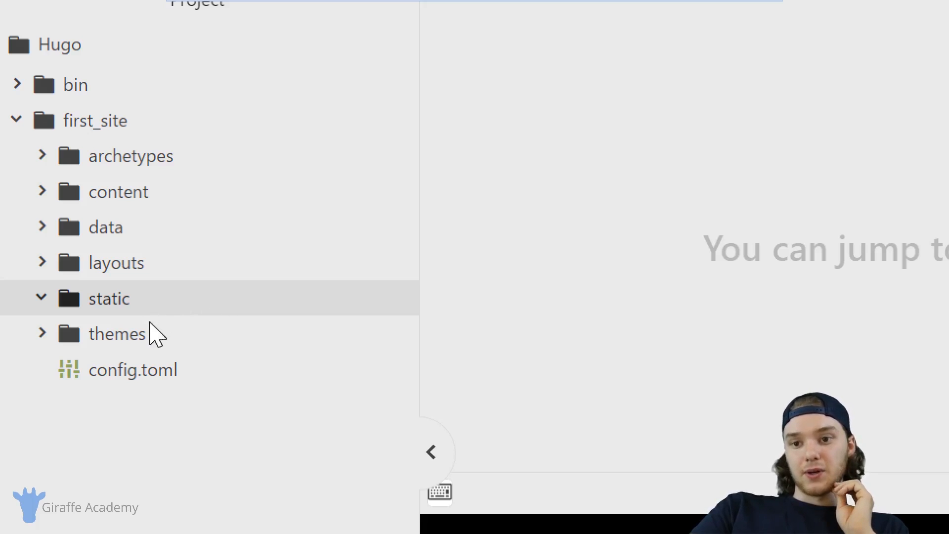
left_click(117, 333)
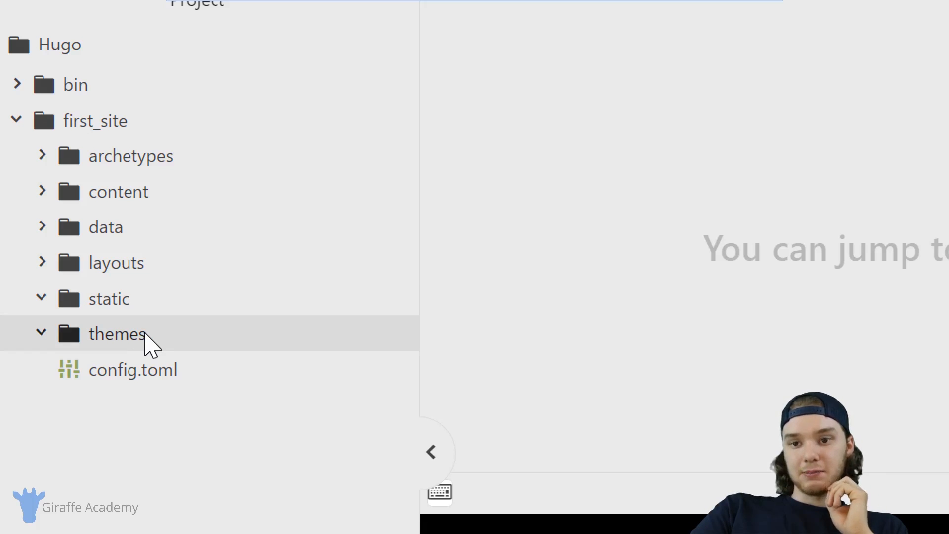
left_click(42, 333)
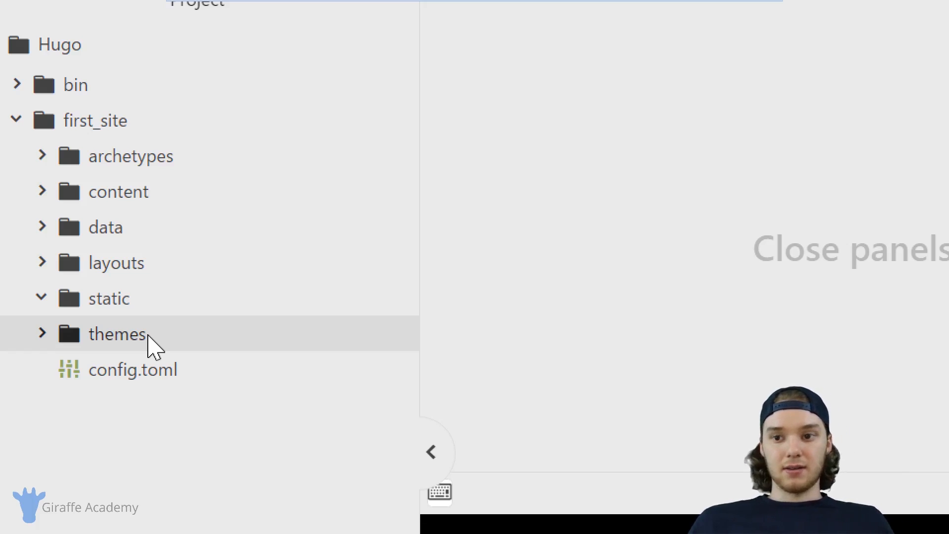
left_click(42, 333)
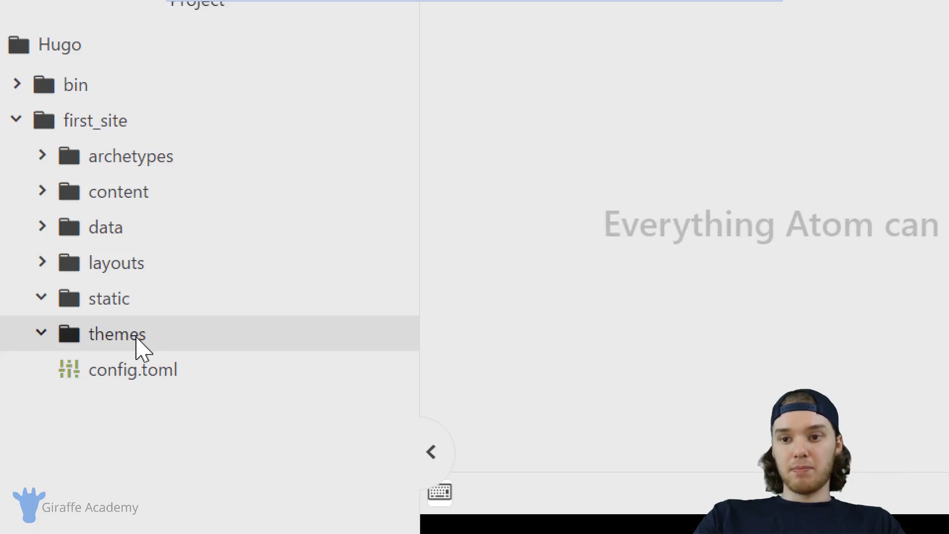
left_click(42, 333)
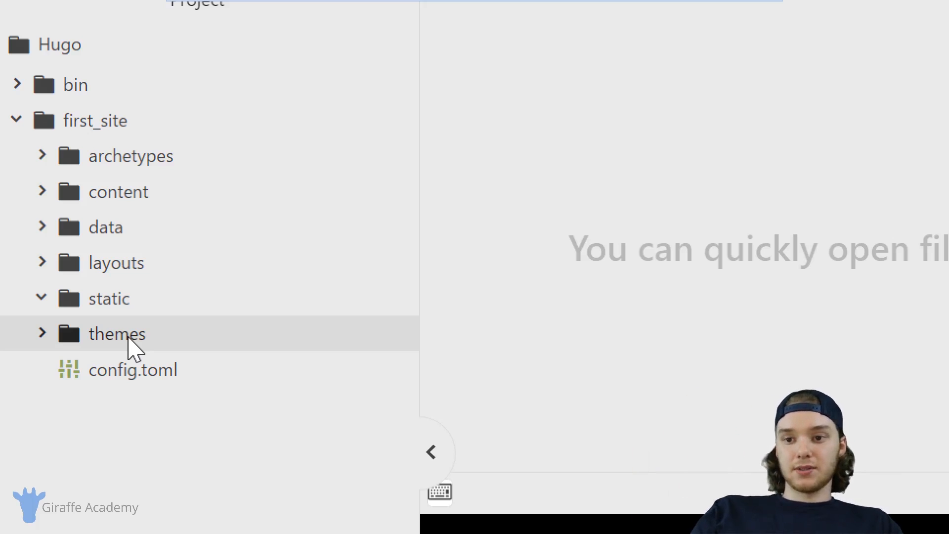
mouse_move(180, 399)
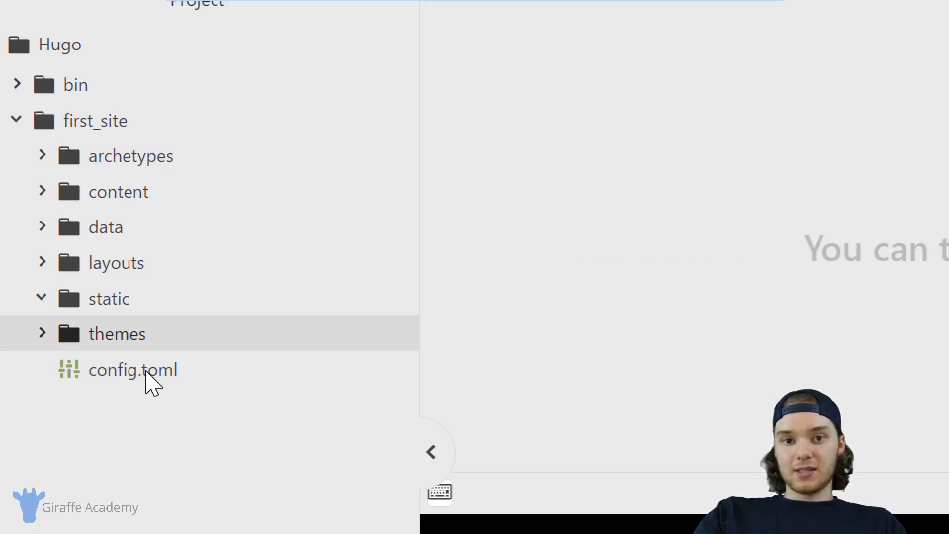
mouse_move(134, 370)
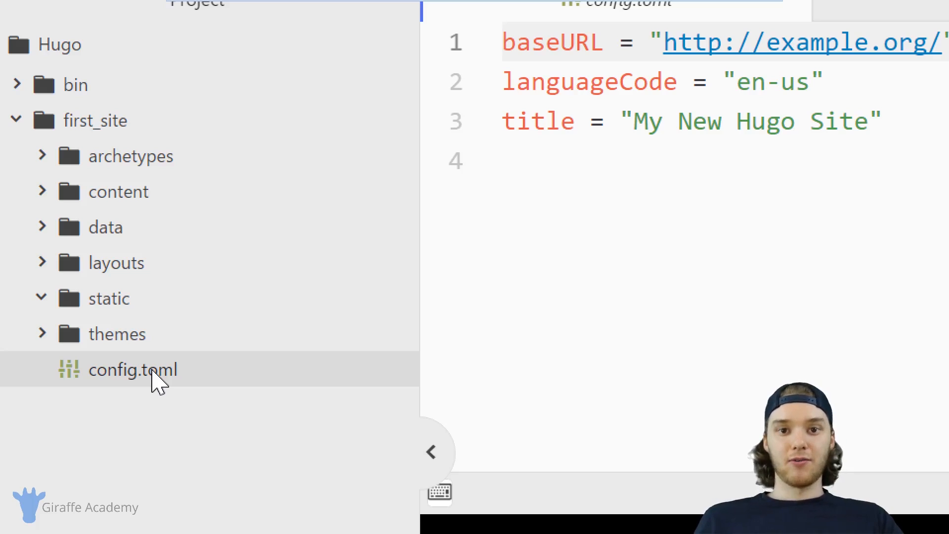
mouse_move(203, 351)
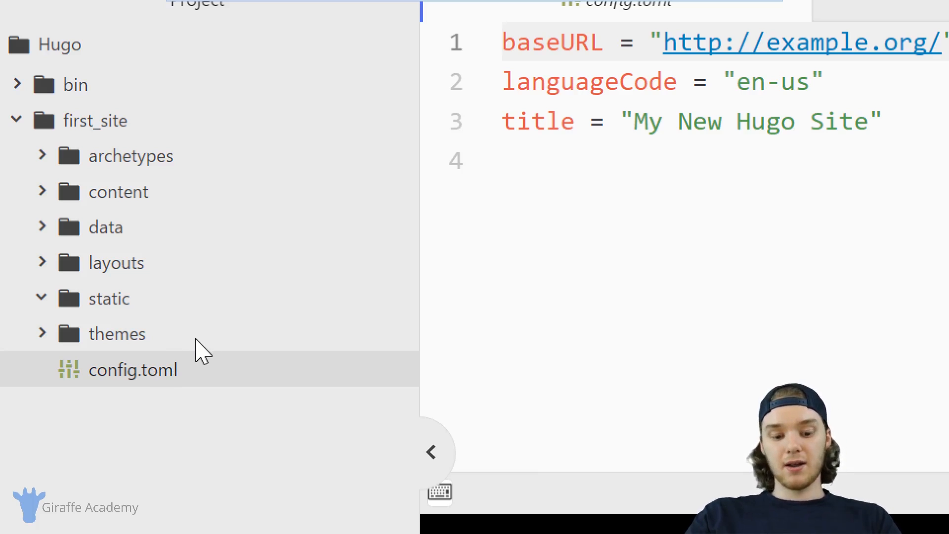
Step: Show config.toml with its baseURL, languageCode and title settings in the editor
left_click(432, 451)
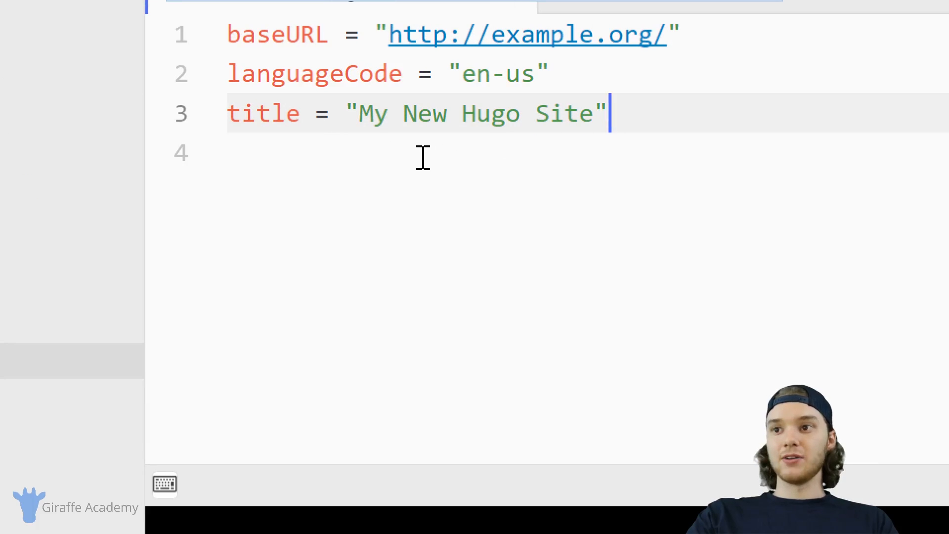
double_click(264, 113)
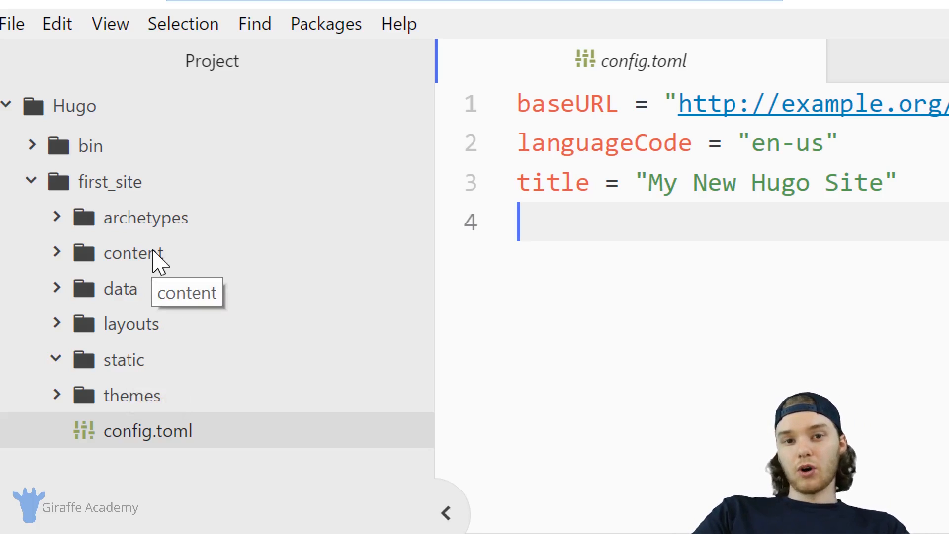
mouse_move(151, 405)
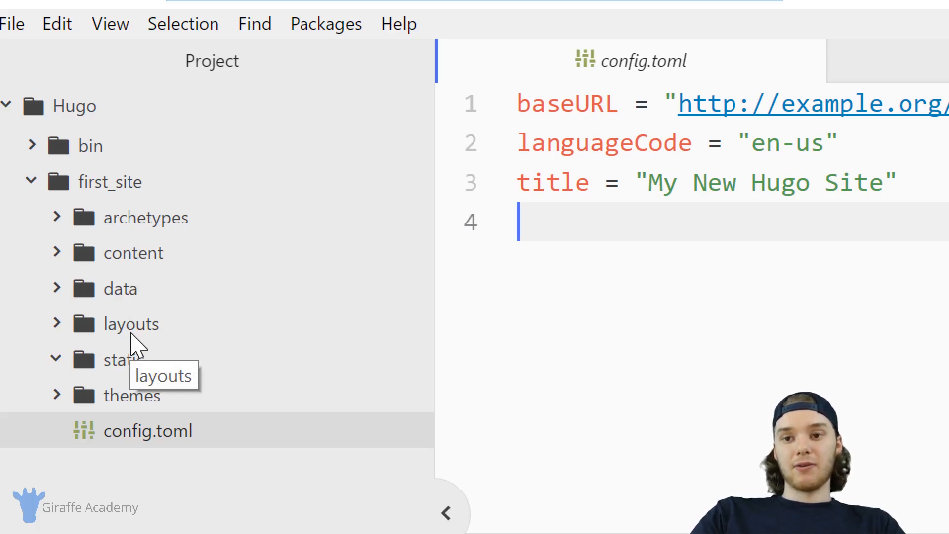
Step: Toggle themes open and closed, then collapse static, leaving layouts expanded and empty
left_click(133, 252)
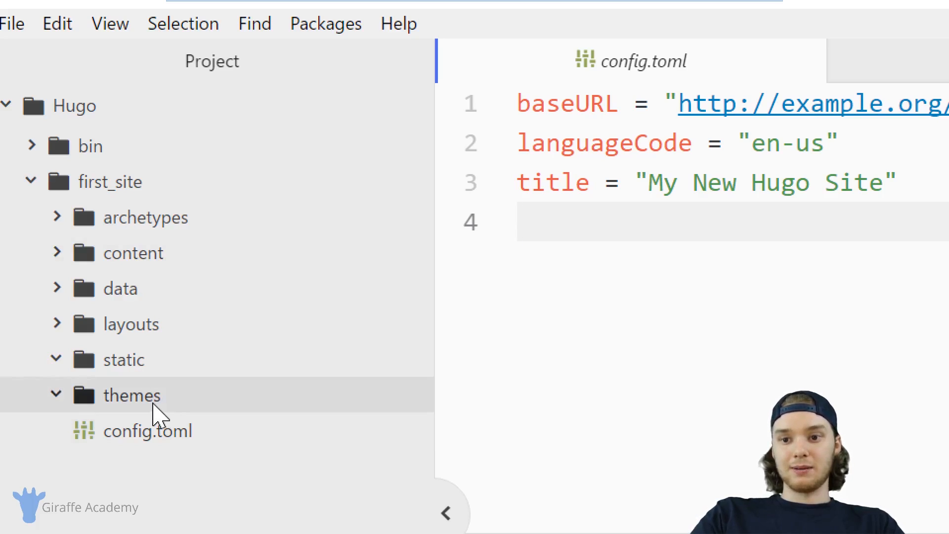
left_click(55, 395)
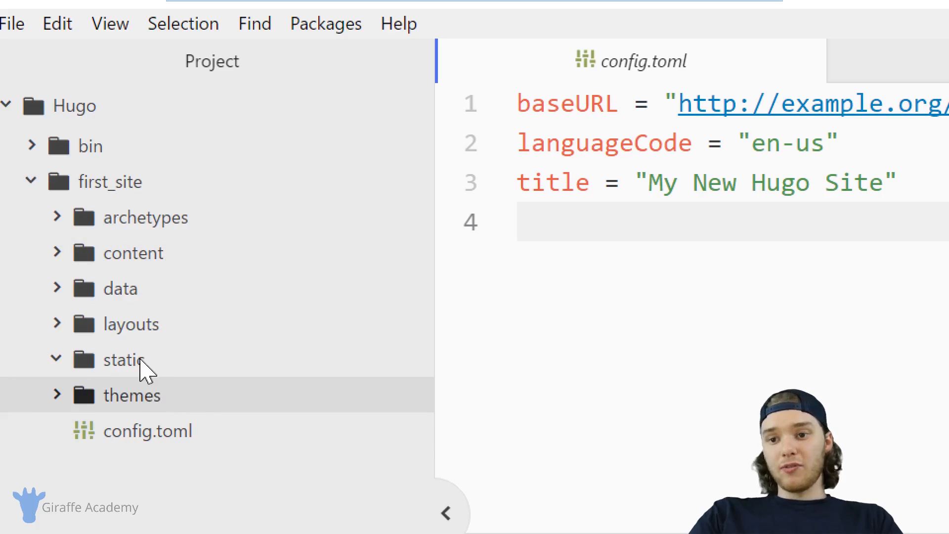
left_click(131, 324)
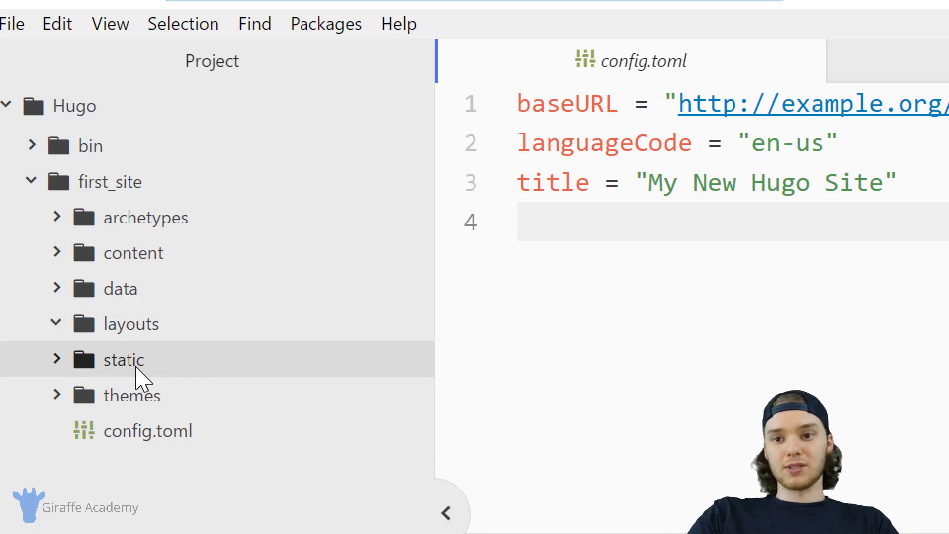
mouse_move(158, 371)
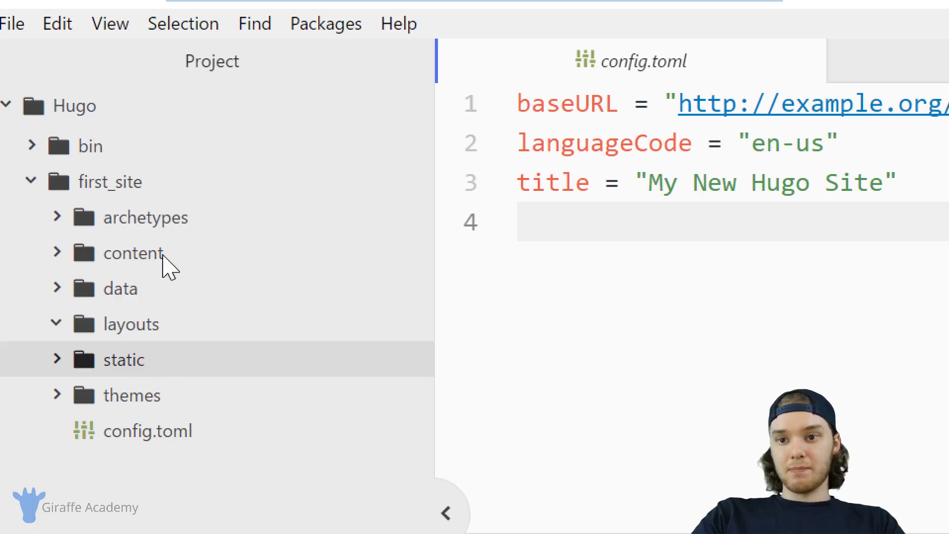
mouse_move(165, 273)
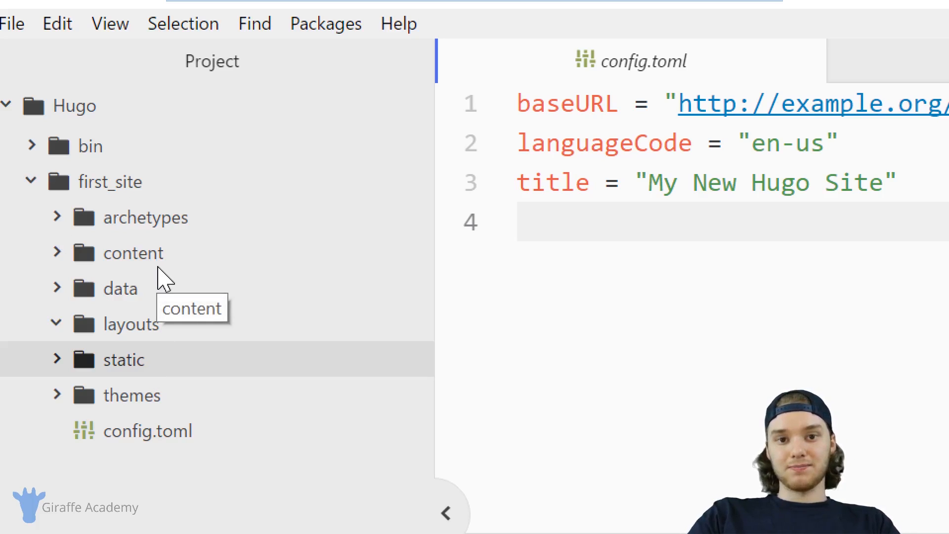